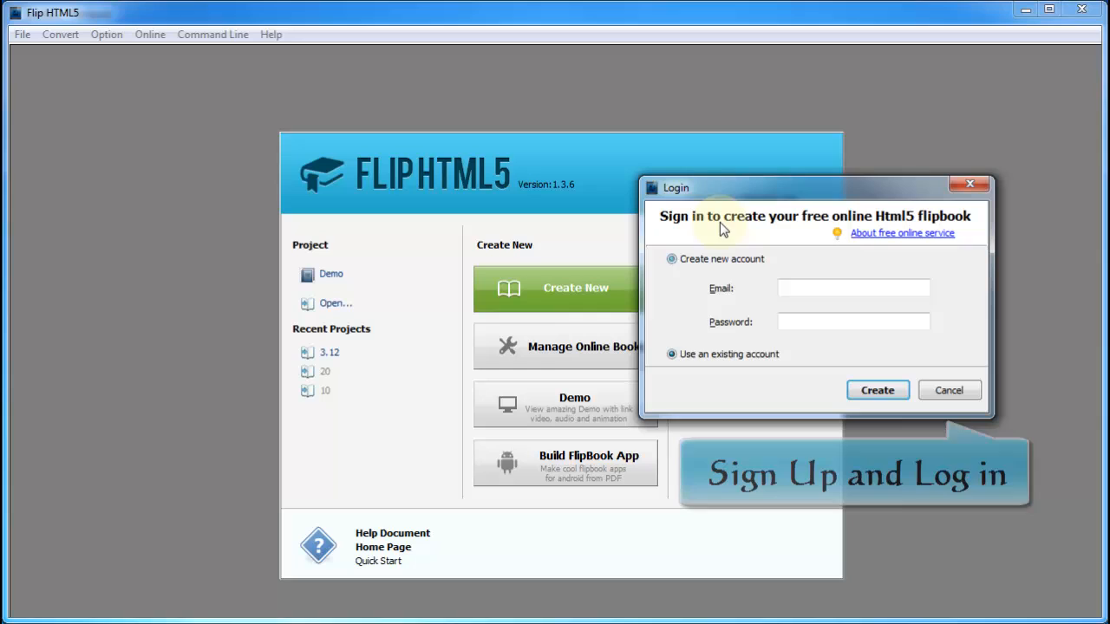
Cancel the Login dialog to dismiss the sign-in prompt.
{"action": "left_click", "coordinate": [672, 353]}
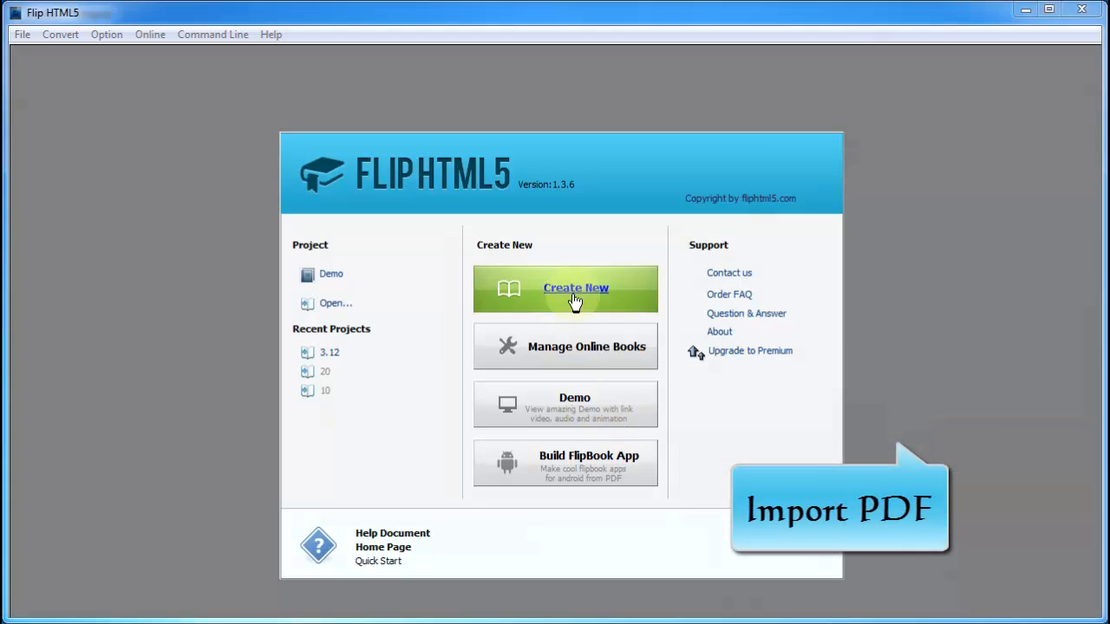
Import publicatii_regions_of_romania.pdf from the PDF folder as a new flipbook.
{"action": "left_click", "coordinate": [566, 289]}
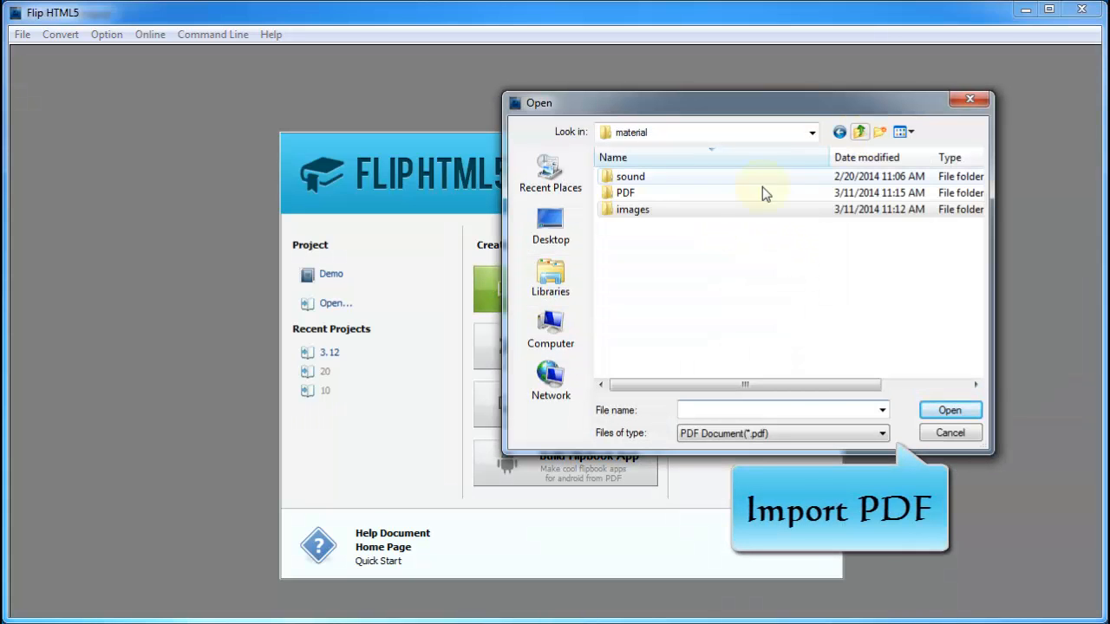
{"action": "double_click", "coordinate": [626, 193]}
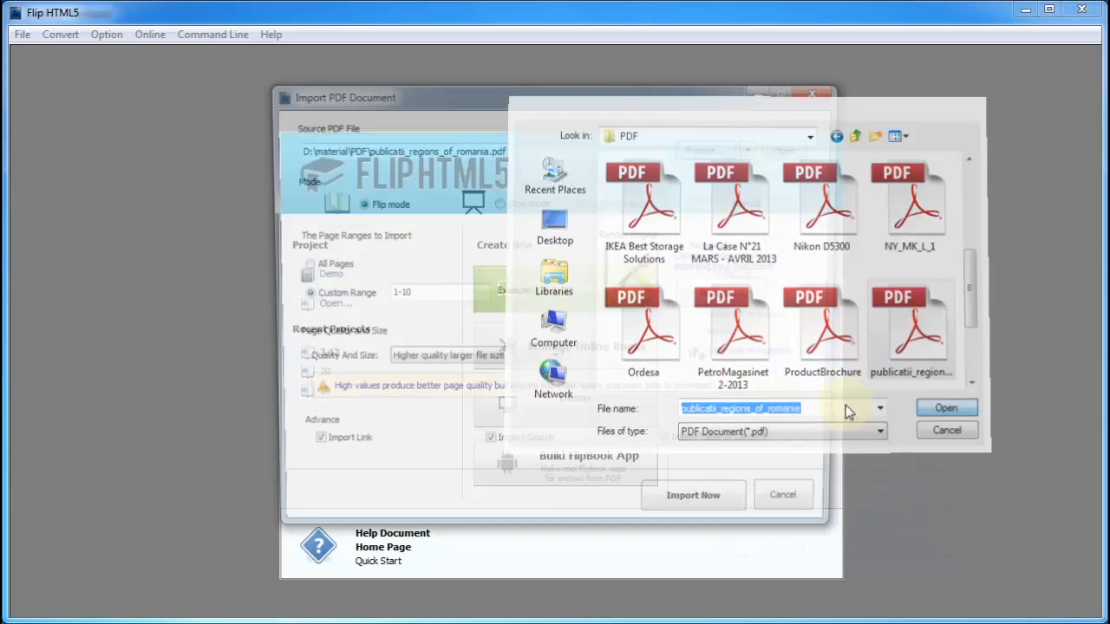
{"action": "left_click", "coordinate": [945, 408]}
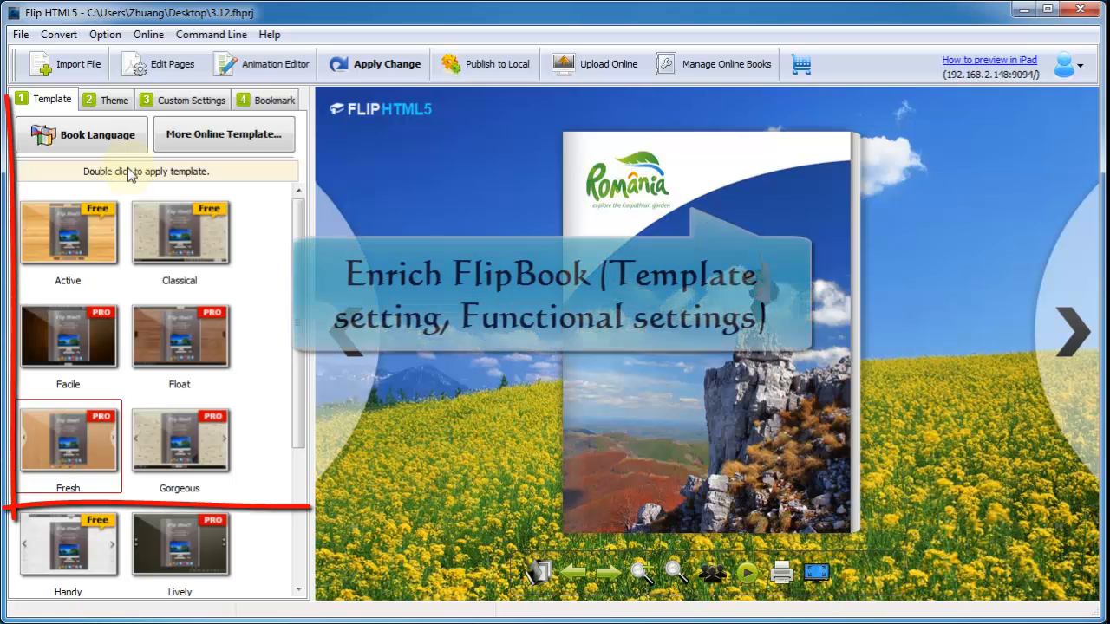
In Custom Settings, browse then cancel Background Image File, and edit ToolBar Color.
{"action": "left_click", "coordinate": [191, 100]}
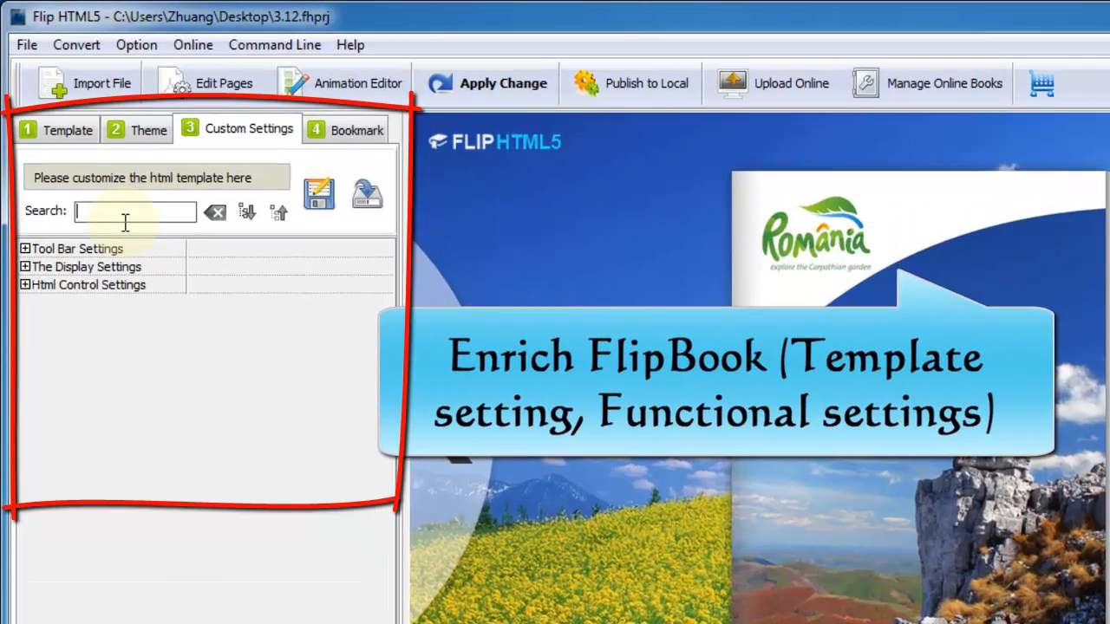
{"action": "type", "text": "bac"}
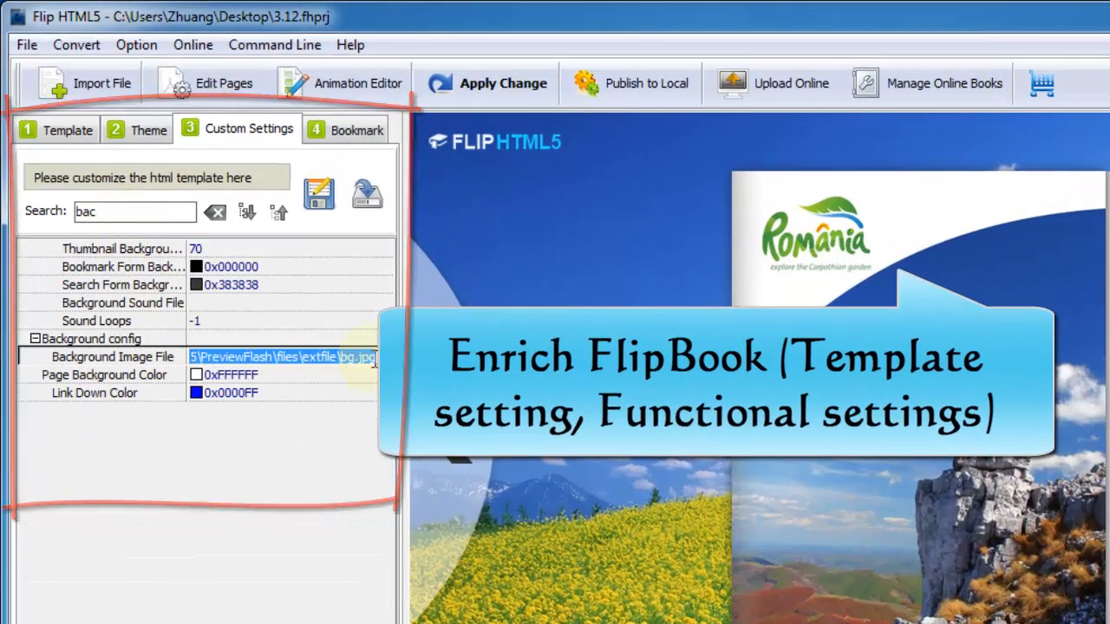
{"action": "left_click", "coordinate": [373, 356]}
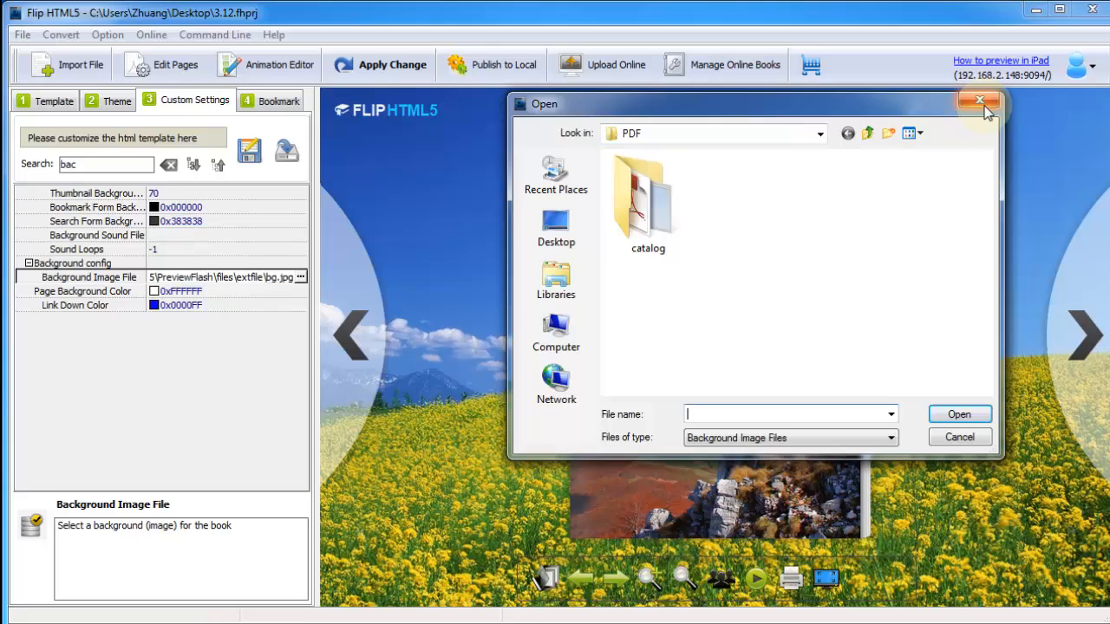
{"action": "left_click", "coordinate": [981, 101]}
{"action": "type", "text": "r"}
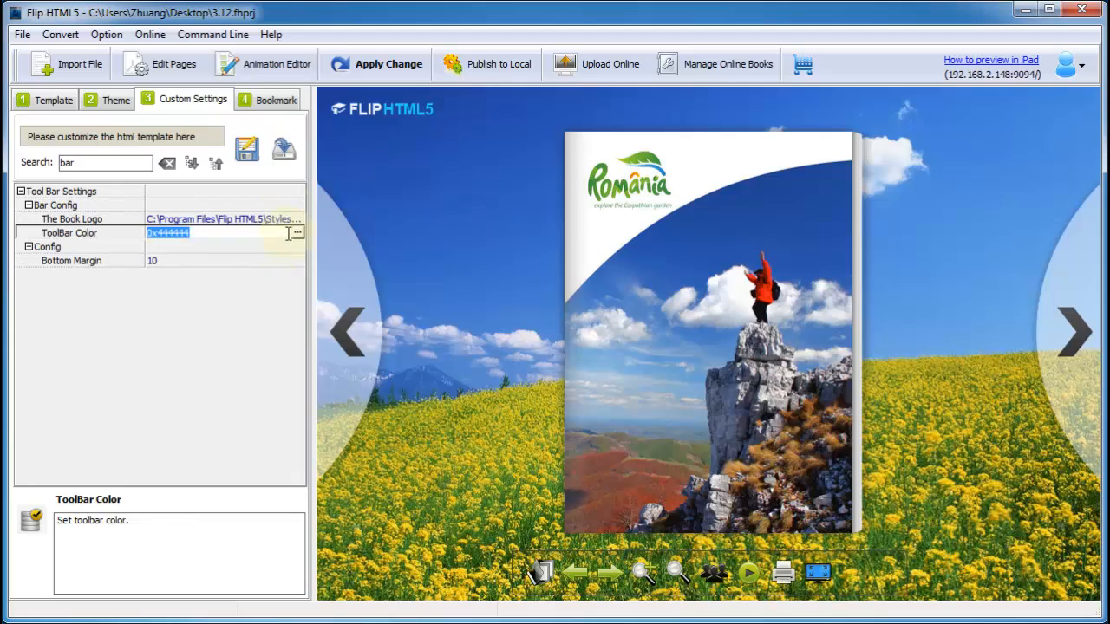
{"action": "left_click", "coordinate": [388, 64]}
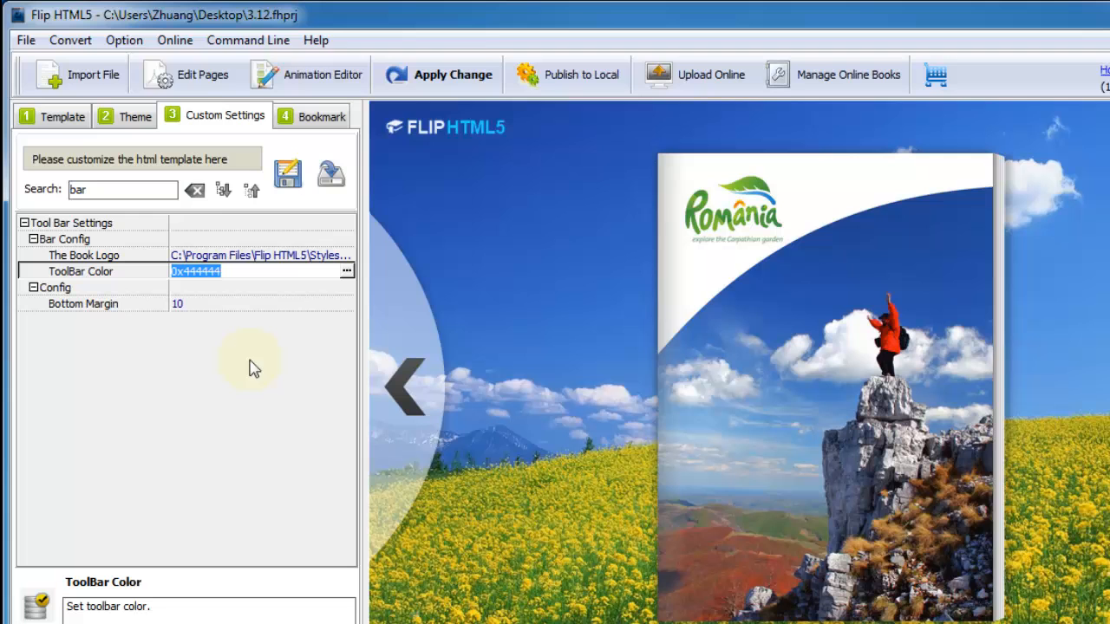
Save Command Line Settings, confirm the export message, and bring up the Start menu.
{"action": "left_click", "coordinate": [247, 40]}
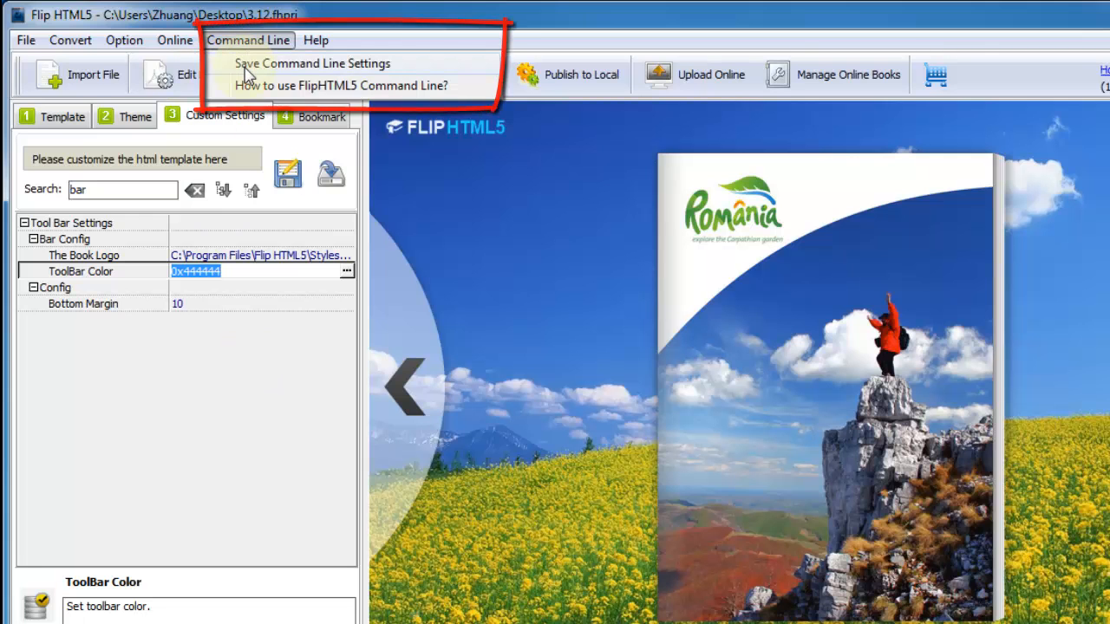
{"action": "left_click", "coordinate": [312, 62]}
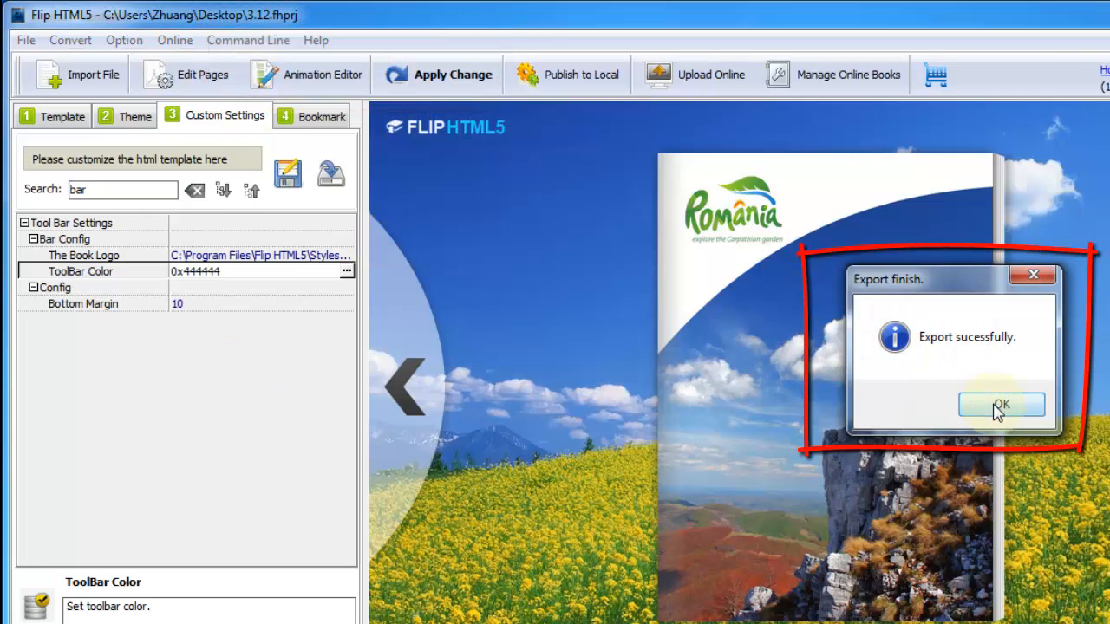
{"action": "left_click", "coordinate": [1002, 405]}
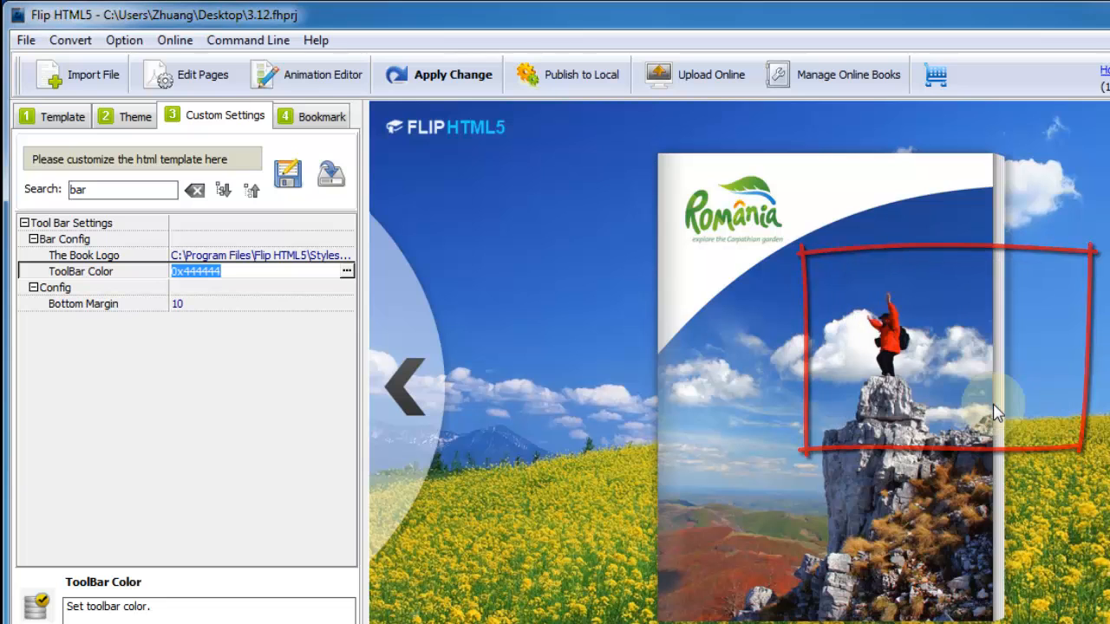
{"action": "left_click", "coordinate": [13, 612]}
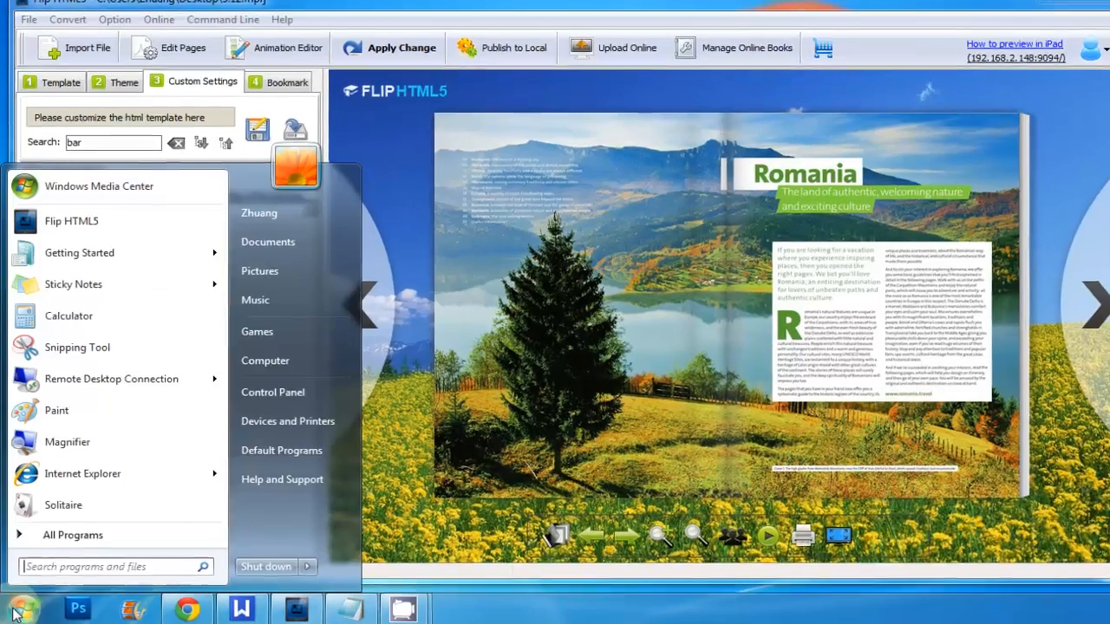
Open the Flip HTML5 install folder via the shortcut's Properties and Open File Location.
{"action": "right_click", "coordinate": [71, 220]}
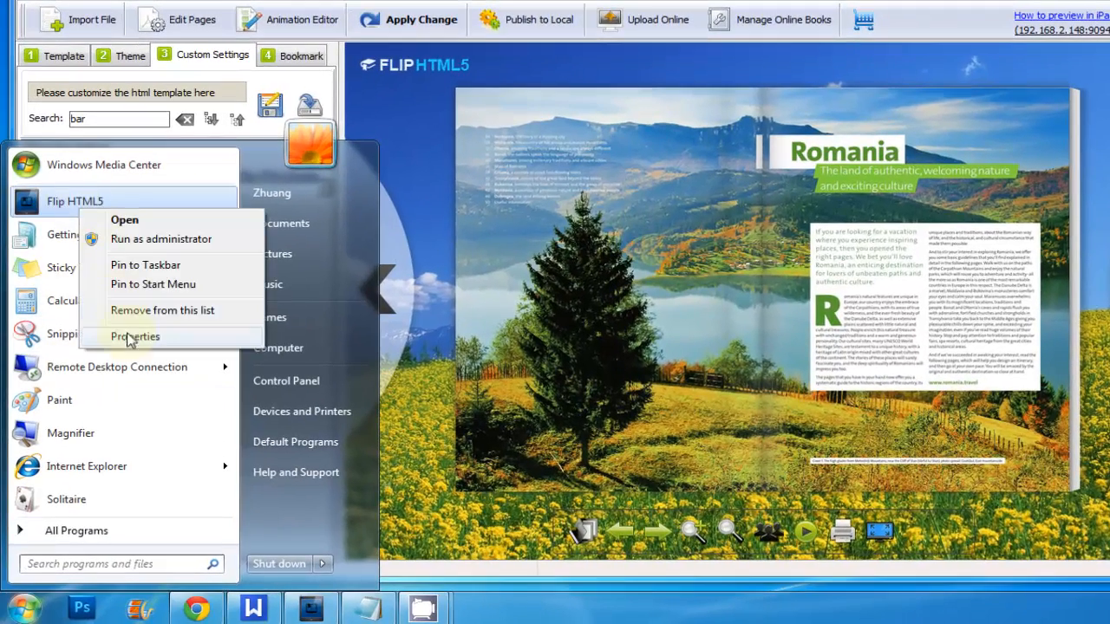
{"action": "left_click", "coordinate": [135, 337]}
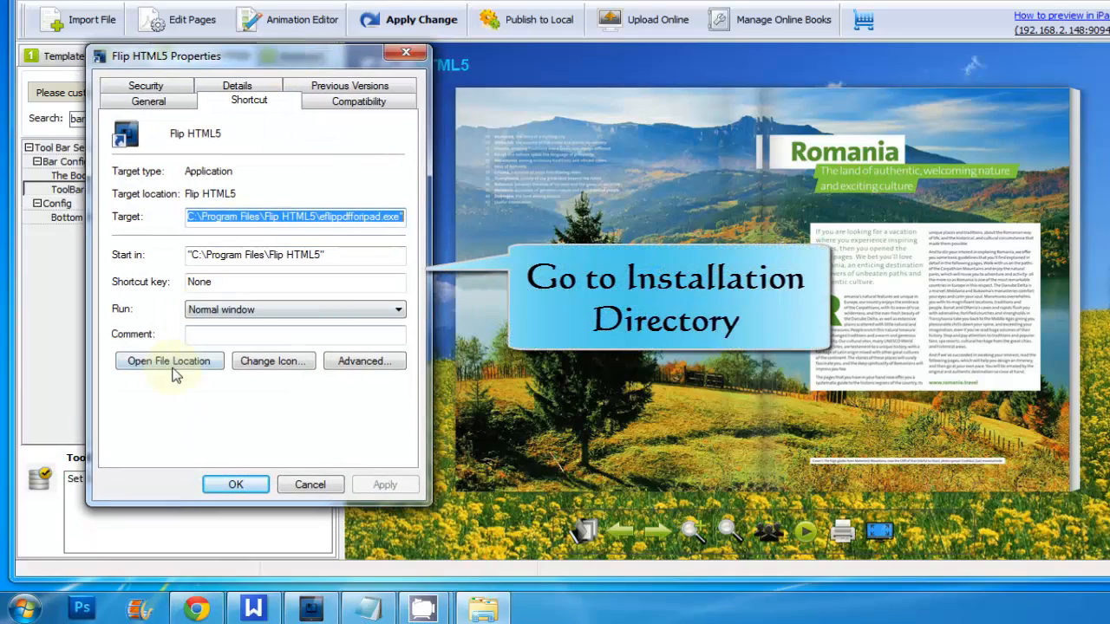
{"action": "left_click", "coordinate": [169, 360]}
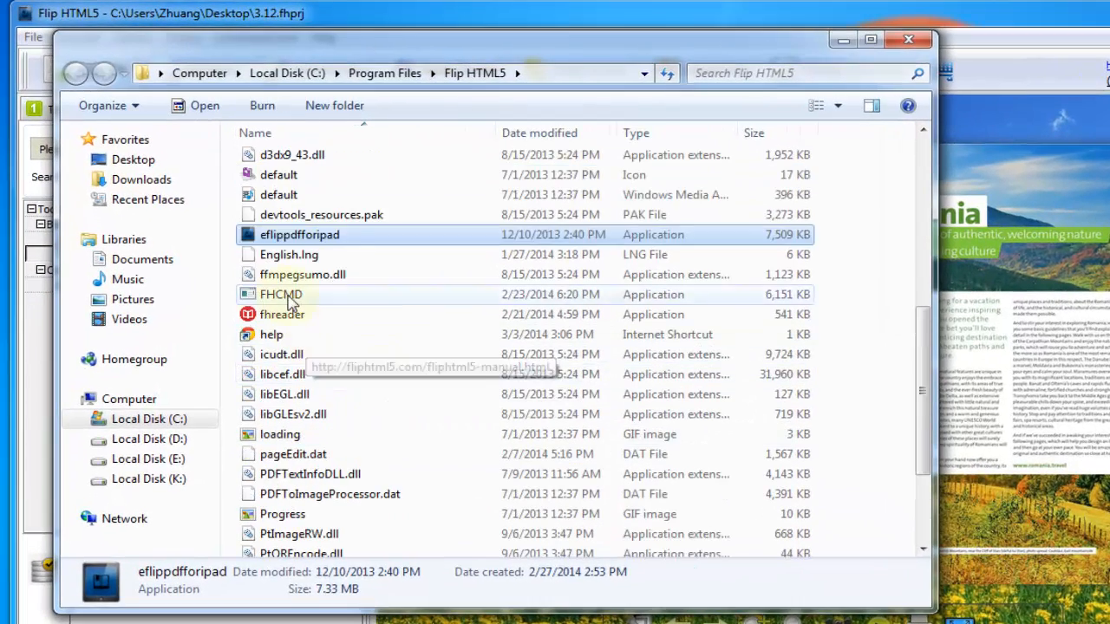
Open a command window in C:\Program Files\Flip HTML5 showing FHCMD usage help.
{"action": "left_click", "coordinate": [281, 294]}
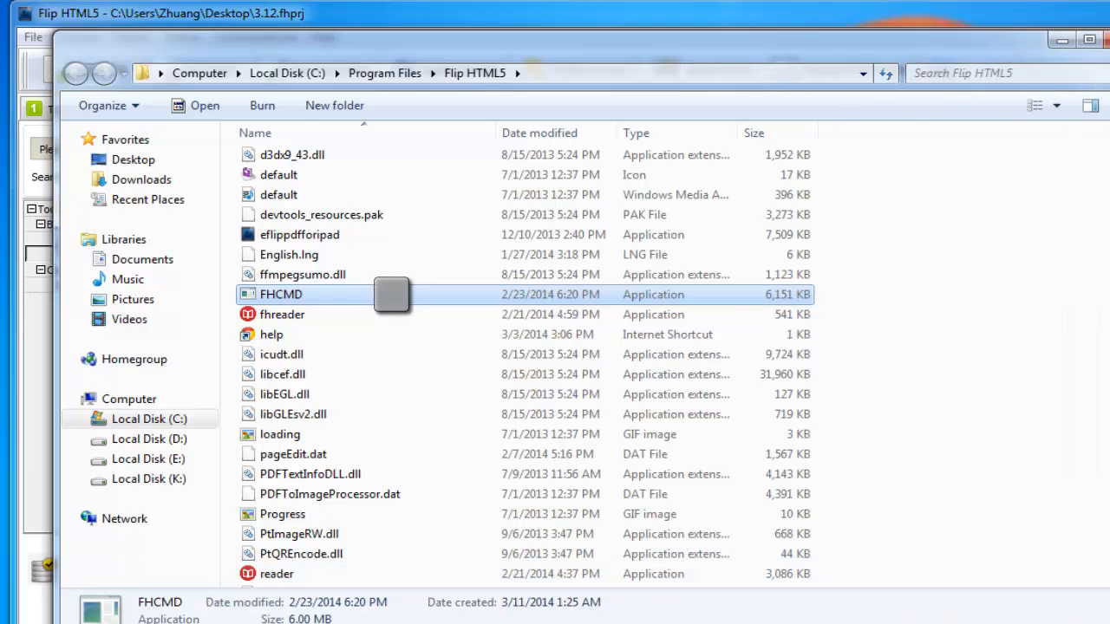
{"action": "mouse_move", "coordinate": [893, 330]}
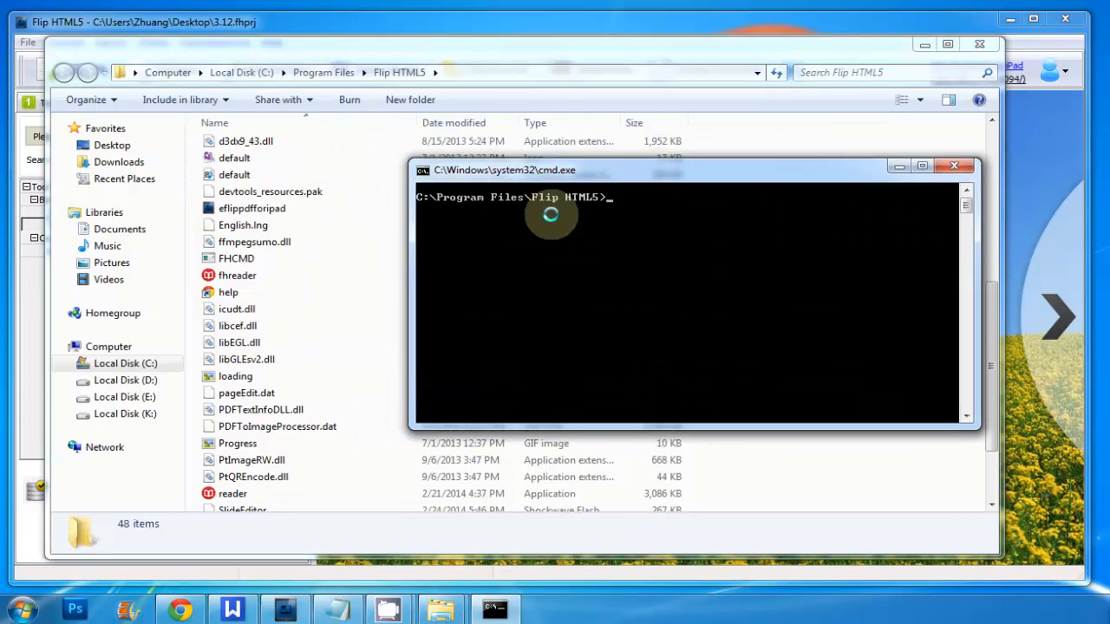
{"action": "left_click", "coordinate": [235, 259]}
{"action": "type", "text": "FHCMD"}
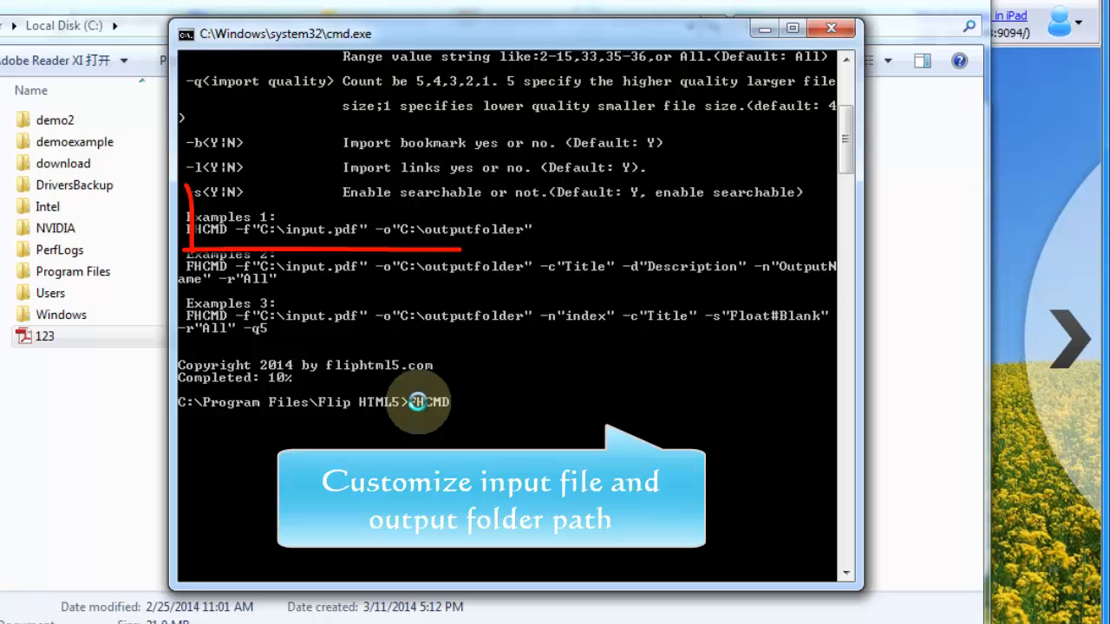
Run FHCMD -f"C:\123.pdf" -o"C:\outfolder" to convert the PDF.
{"action": "type", "text": "-f"}
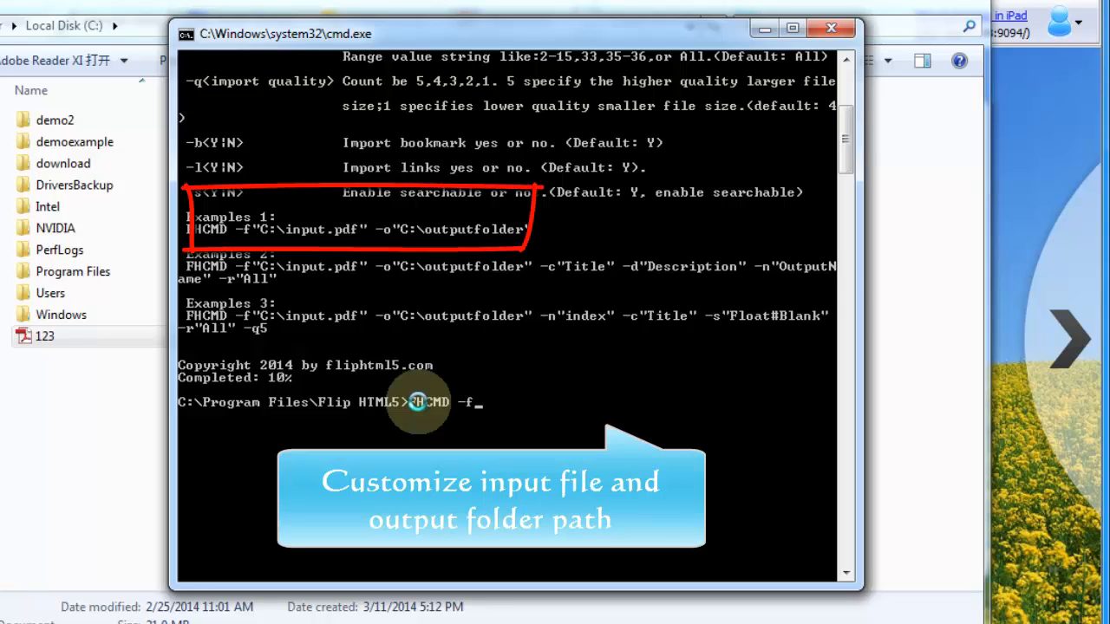
{"action": "type", "text": "\"C:\\"}
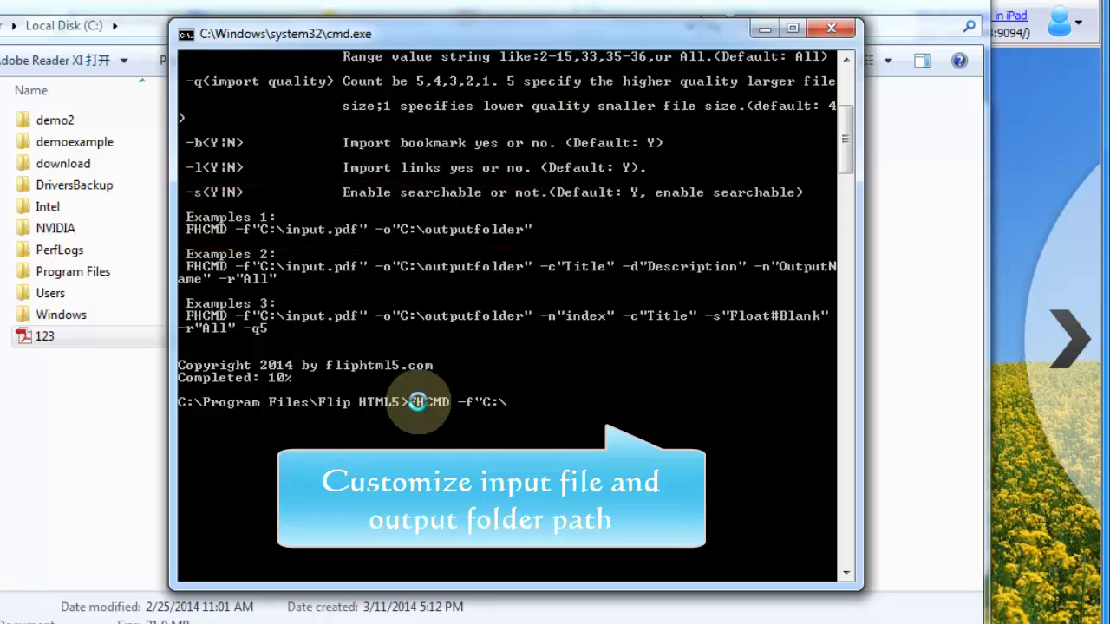
{"action": "type", "text": "123.pdf"}
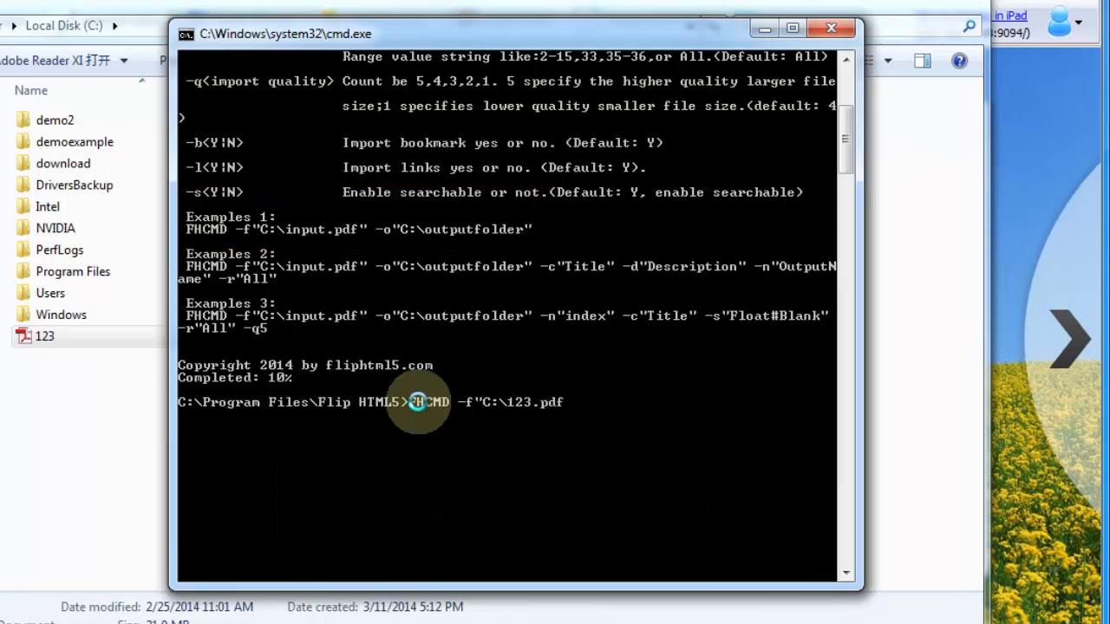
{"action": "type", "text": "--"}
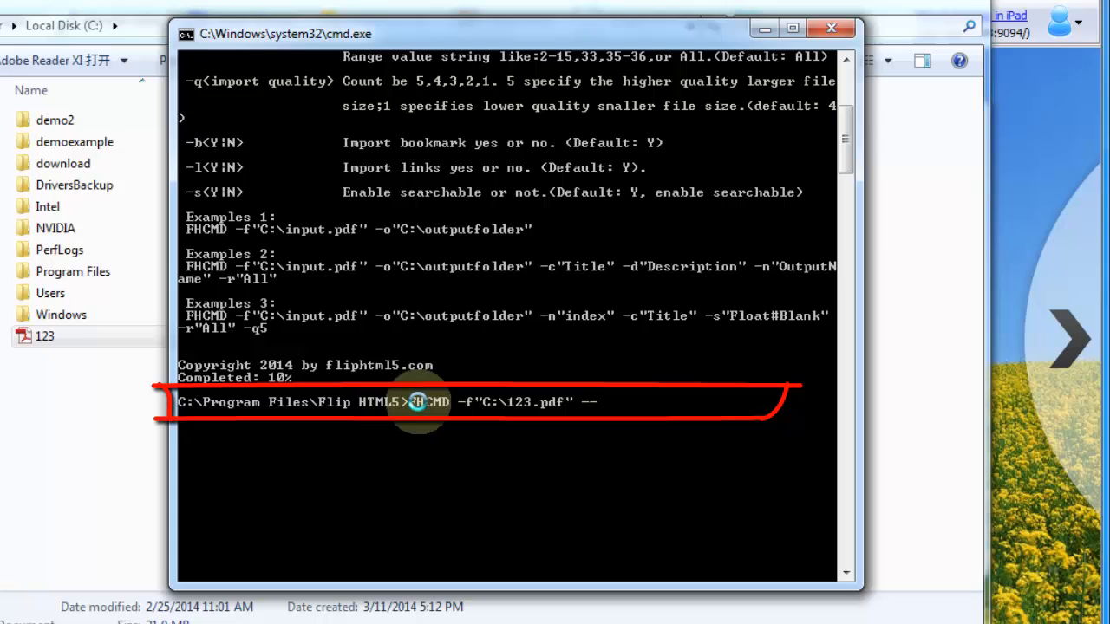
{"action": "type", "text": "-o\"C:\\"}
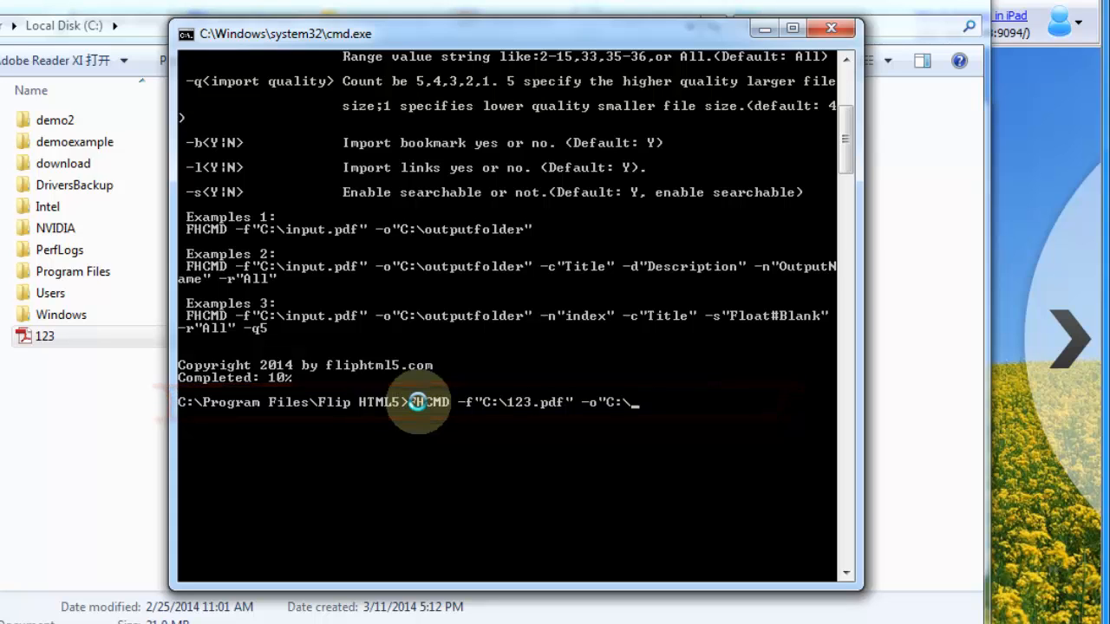
{"action": "type", "text": "outfolder"}
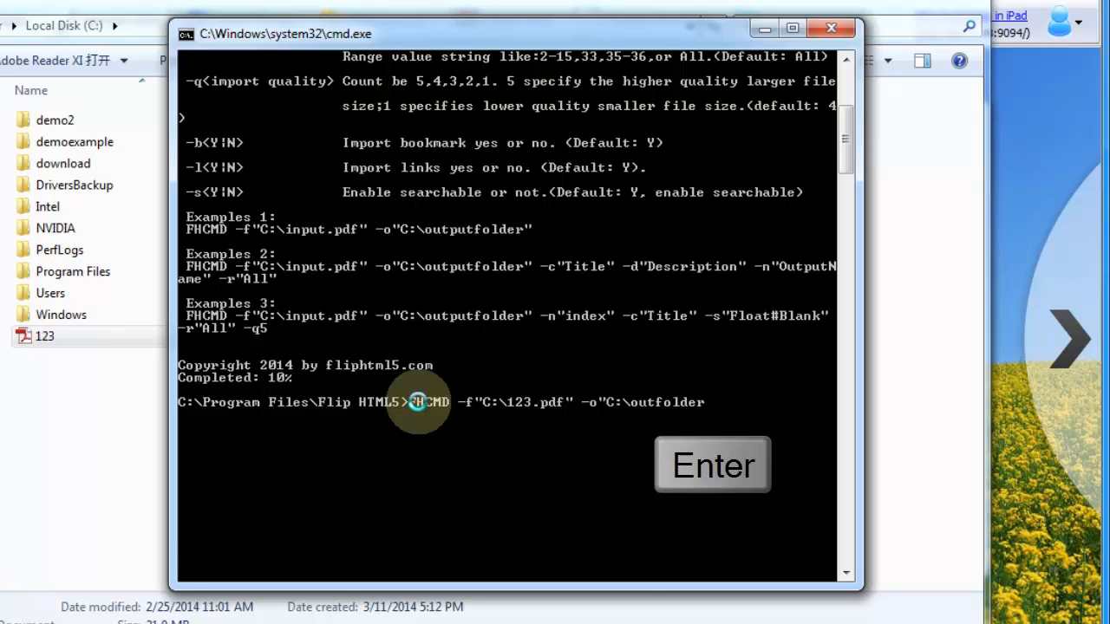
{"action": "type", "text": "\""}
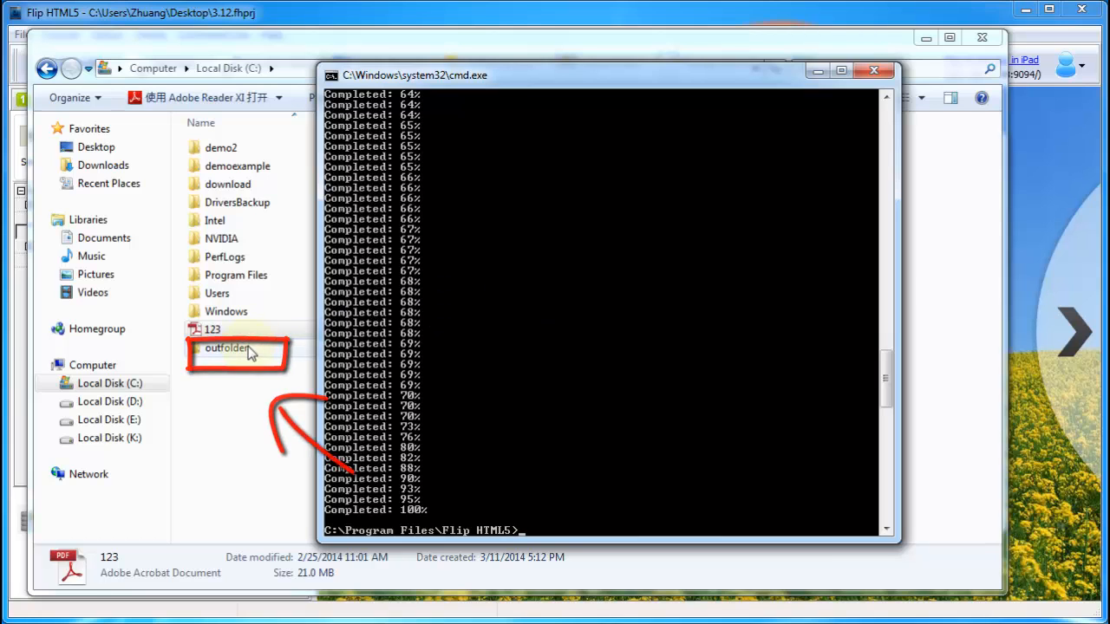
Open outfolder > 123 > index to view the flipbook in the browser.
{"action": "double_click", "coordinate": [230, 348]}
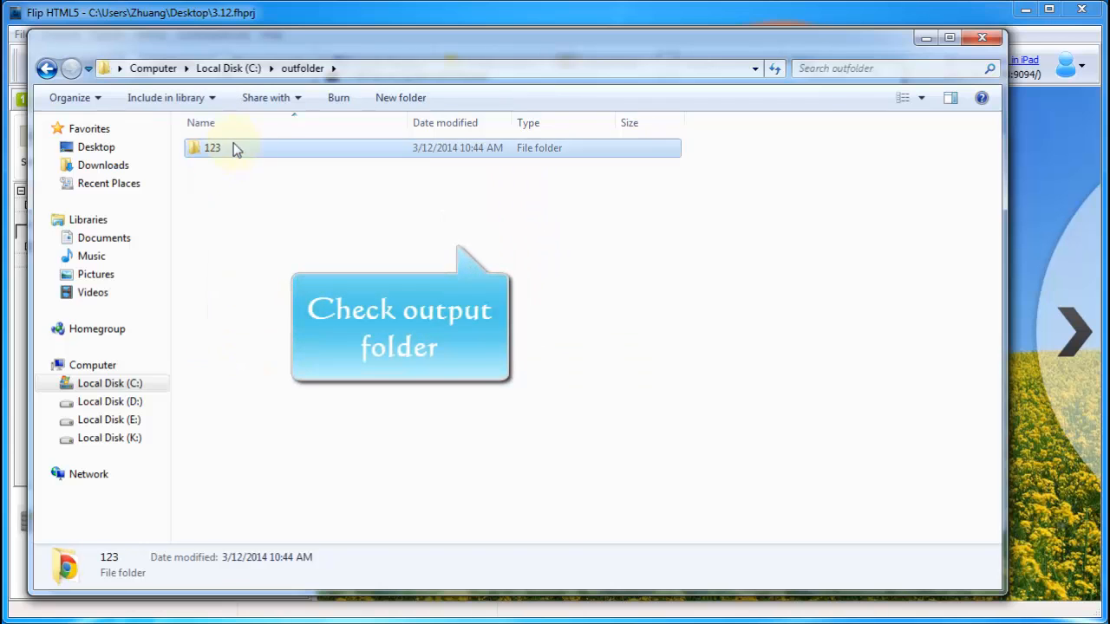
{"action": "double_click", "coordinate": [212, 147]}
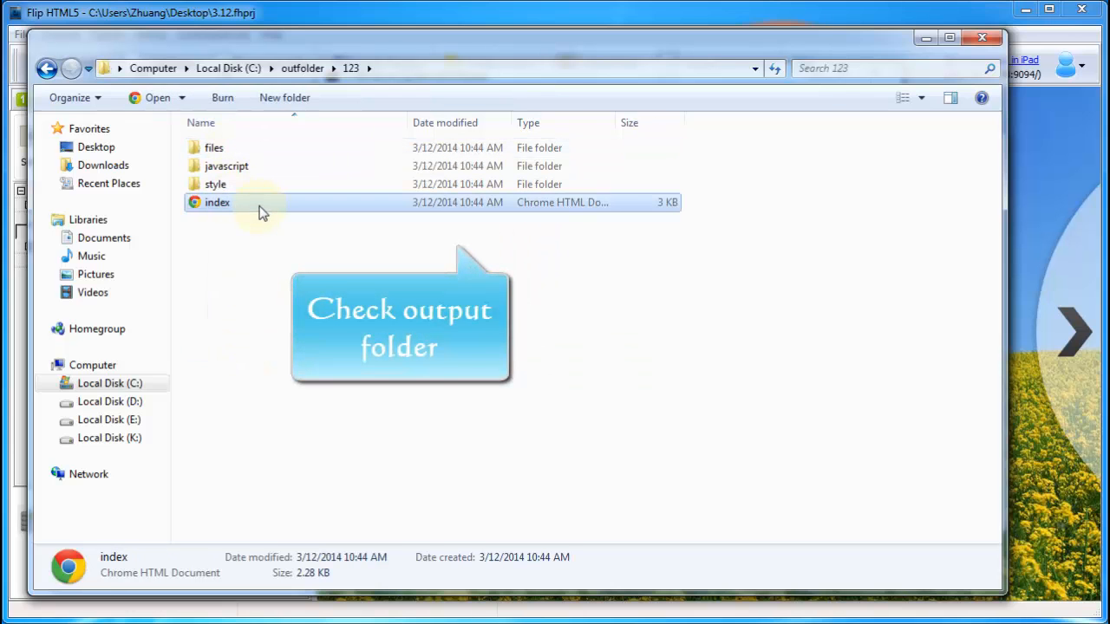
{"action": "double_click", "coordinate": [217, 202]}
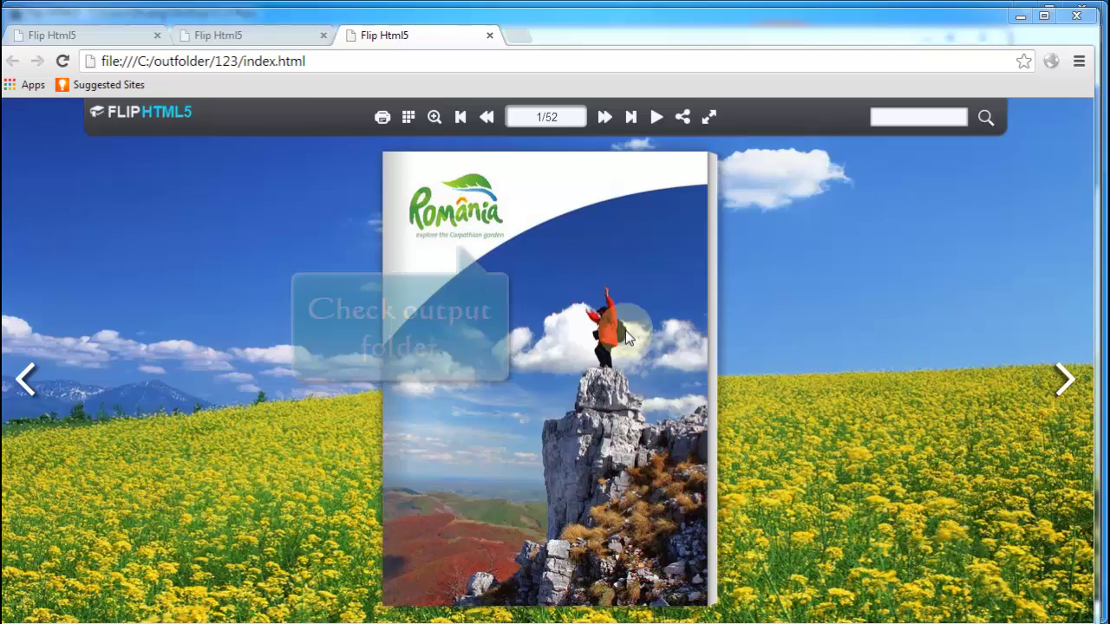
{"action": "left_click", "coordinate": [1065, 380]}
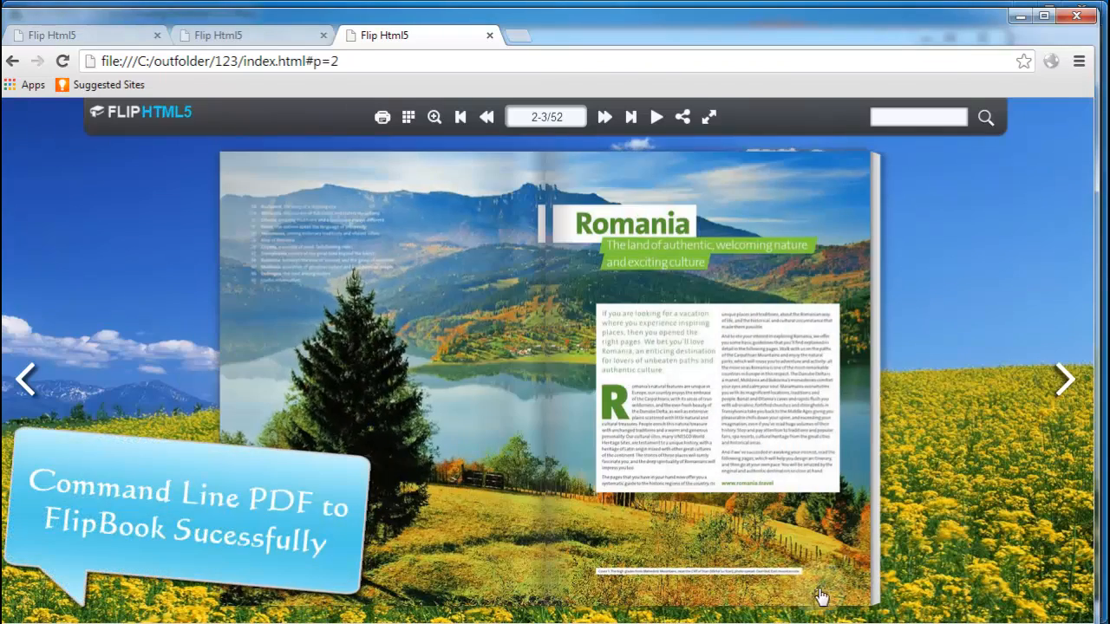
{"action": "left_click", "coordinate": [1066, 379]}
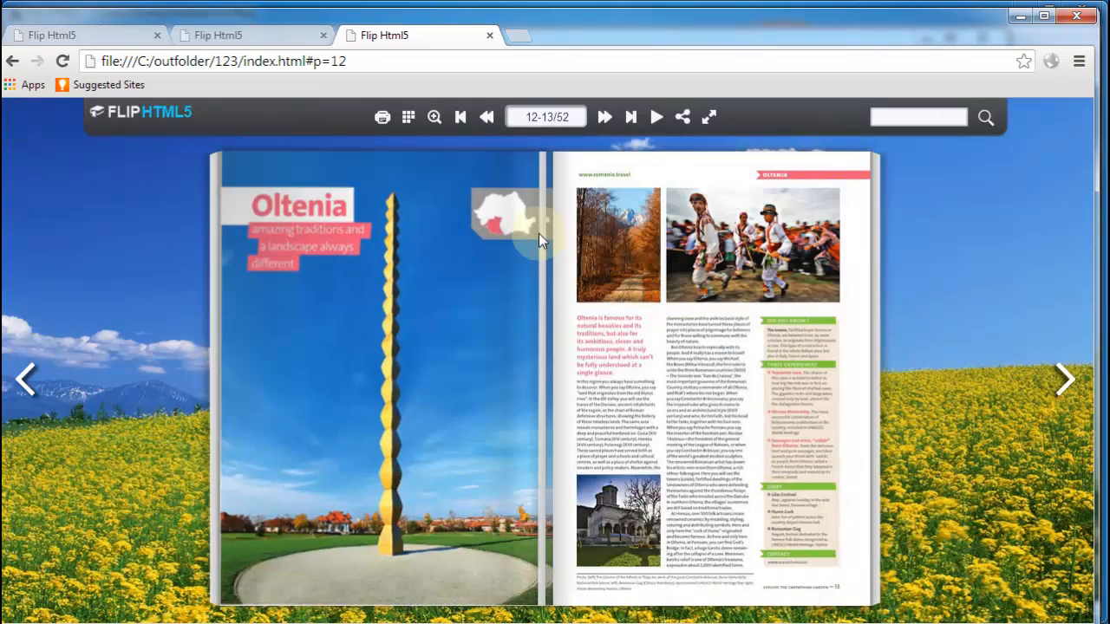
{"action": "left_click", "coordinate": [461, 117]}
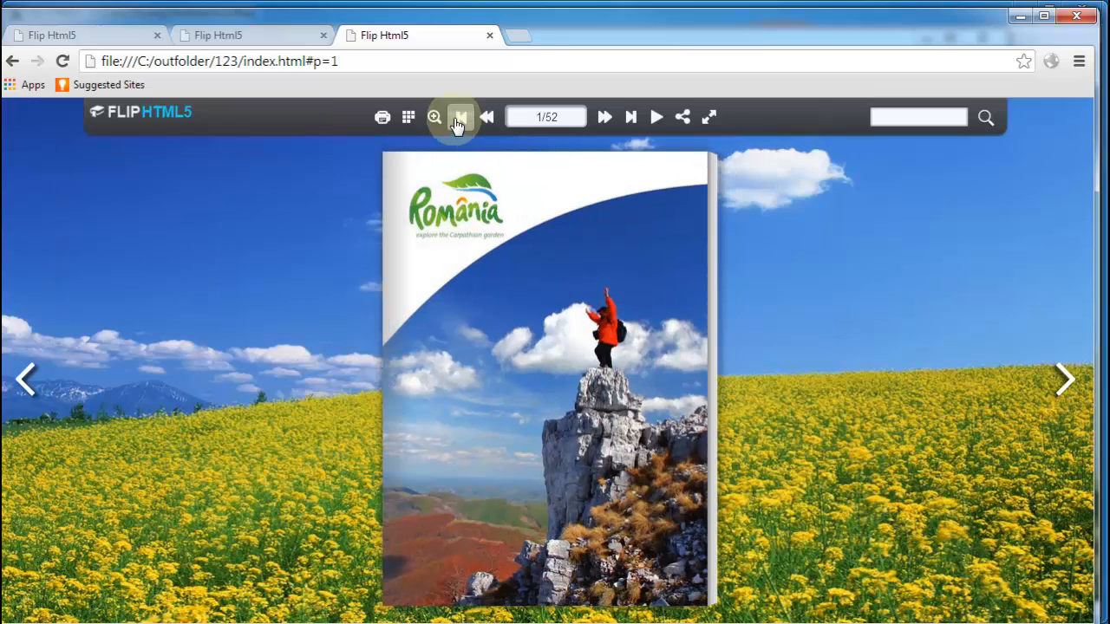